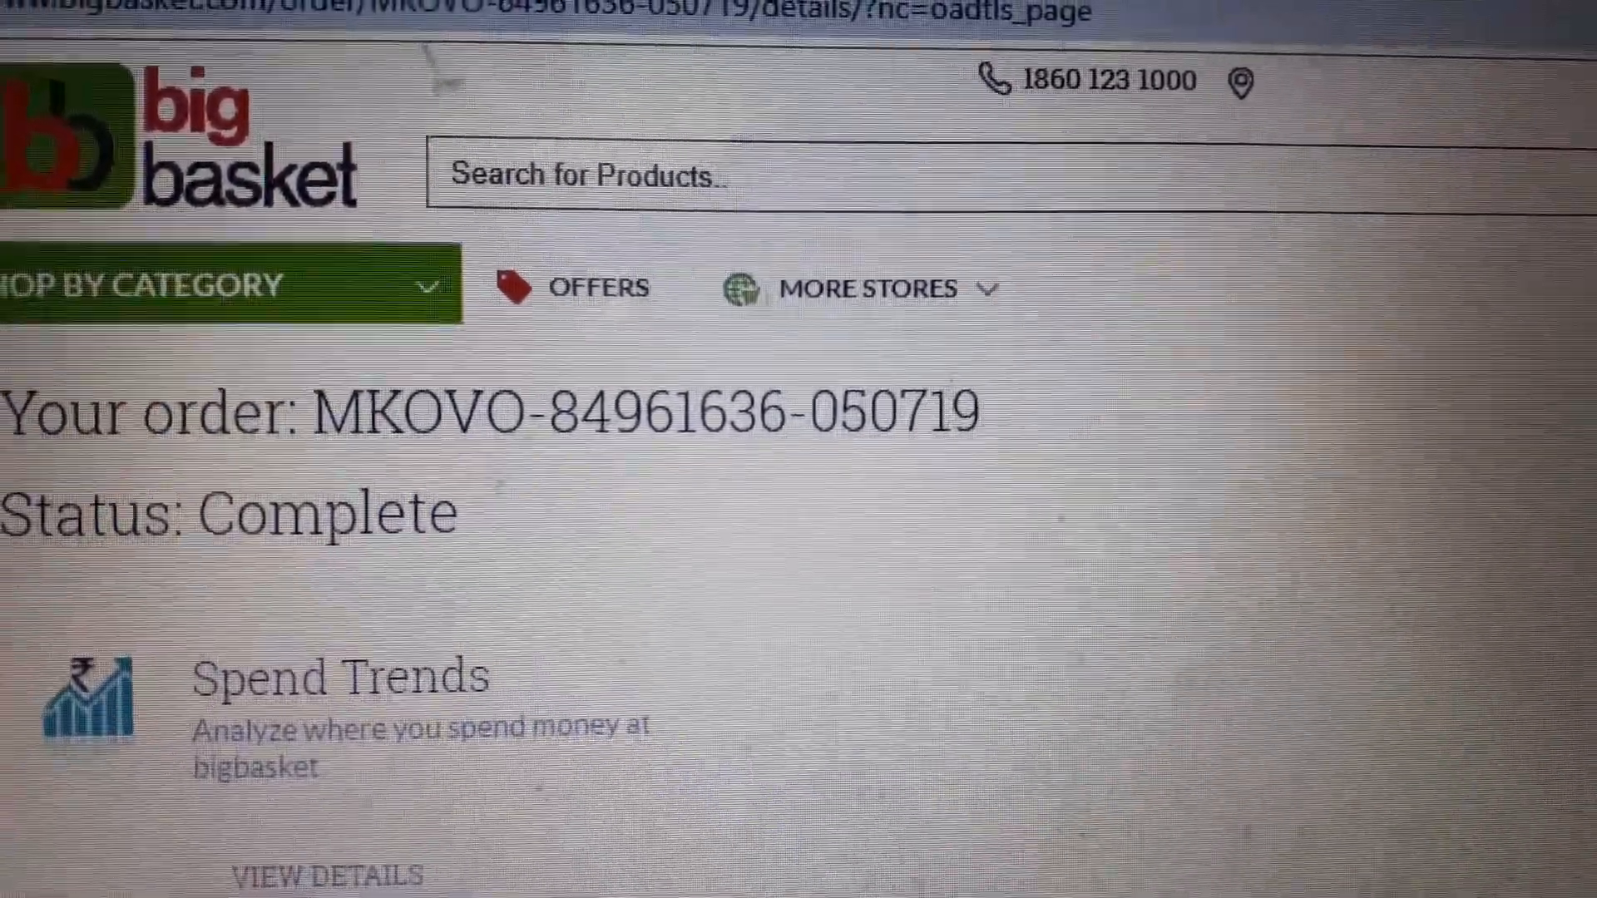
{"action": "scroll", "scroll_direction": "down", "scroll_amount": 3}
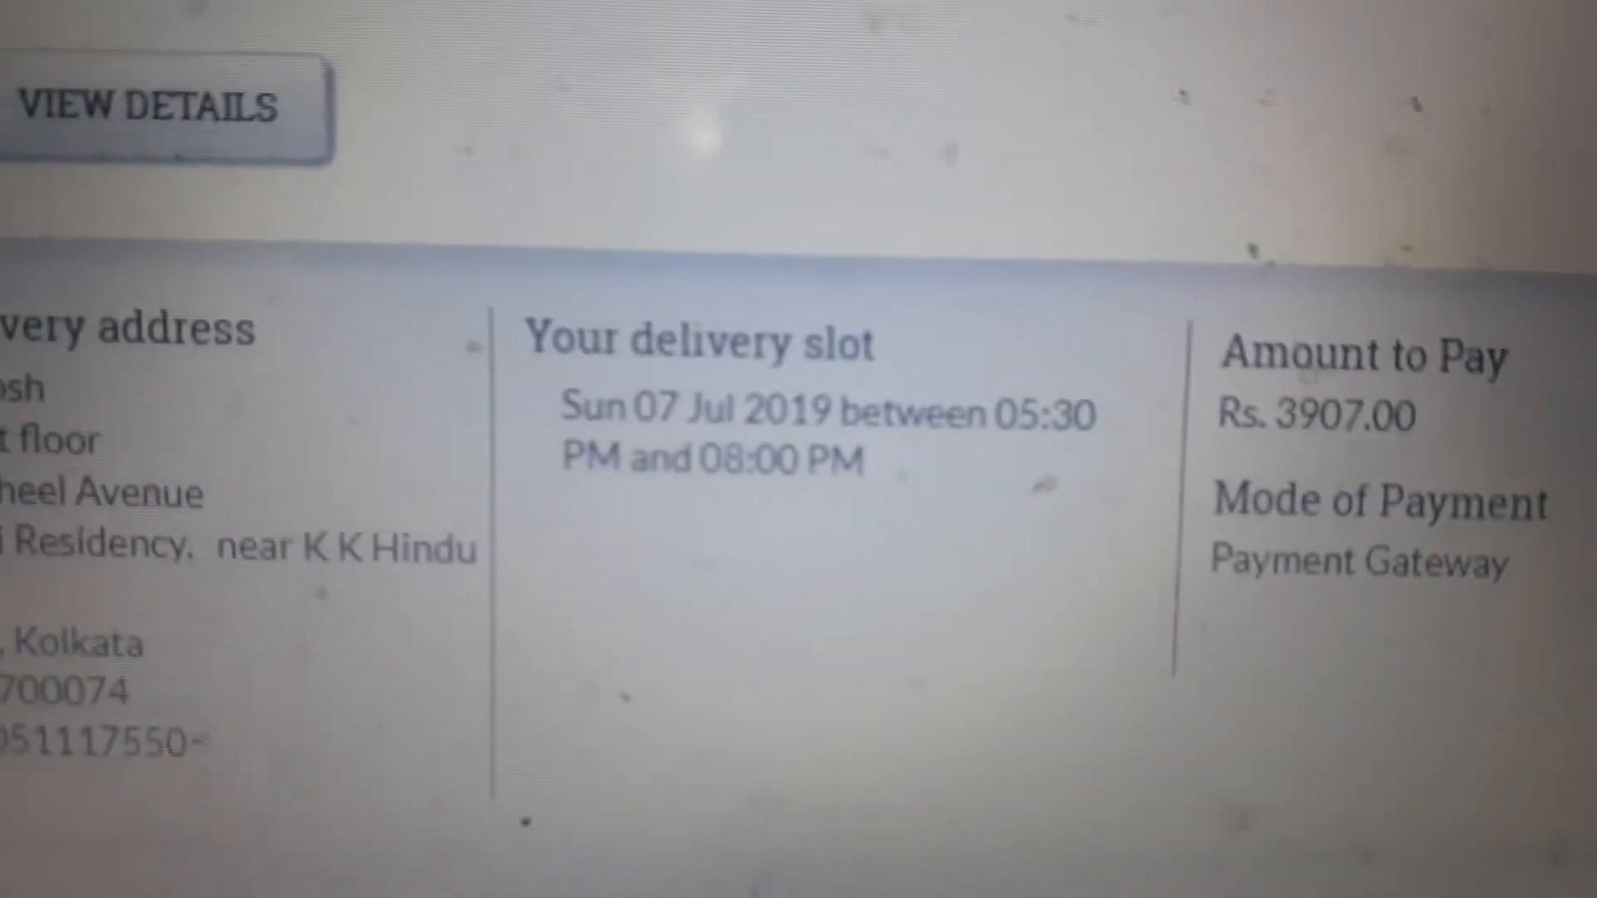